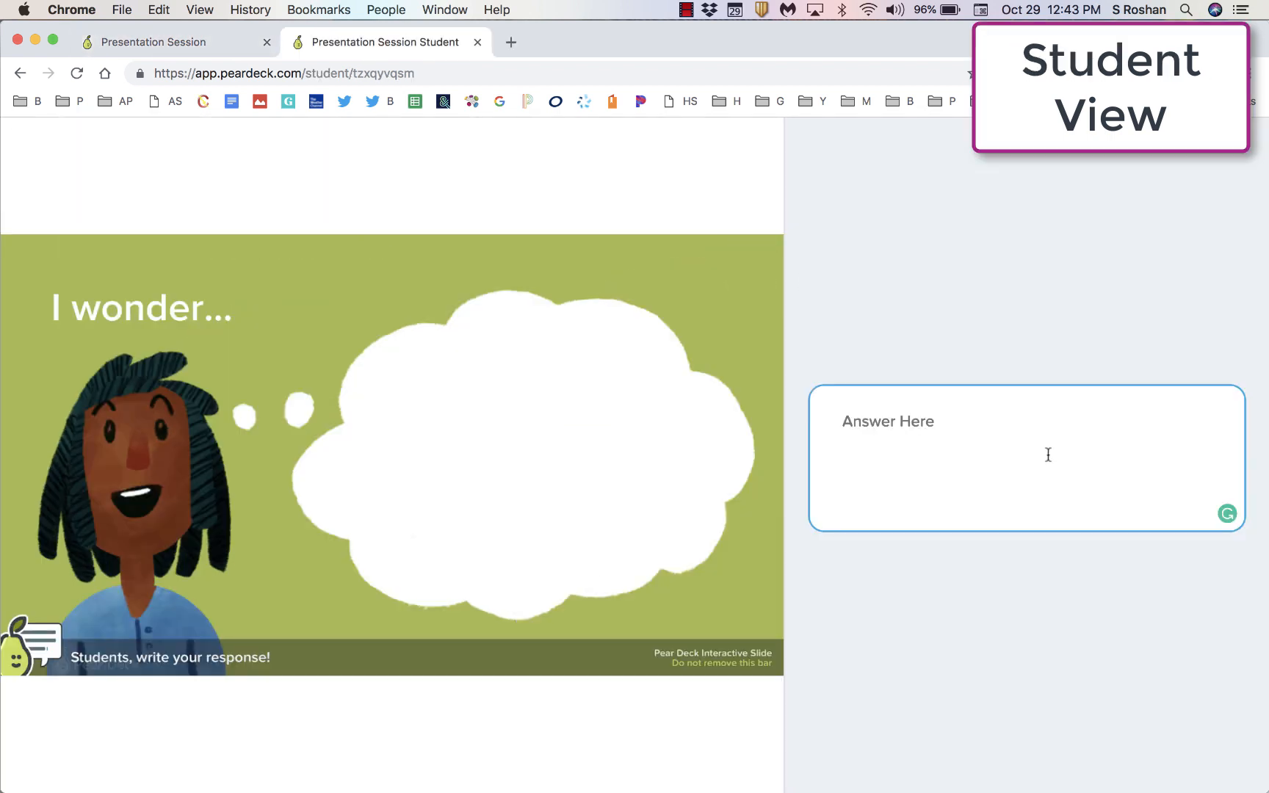
Answer the I wonder prompt with 'What we are going to lear' and review class responses on the projector
type("What we are going to lear")
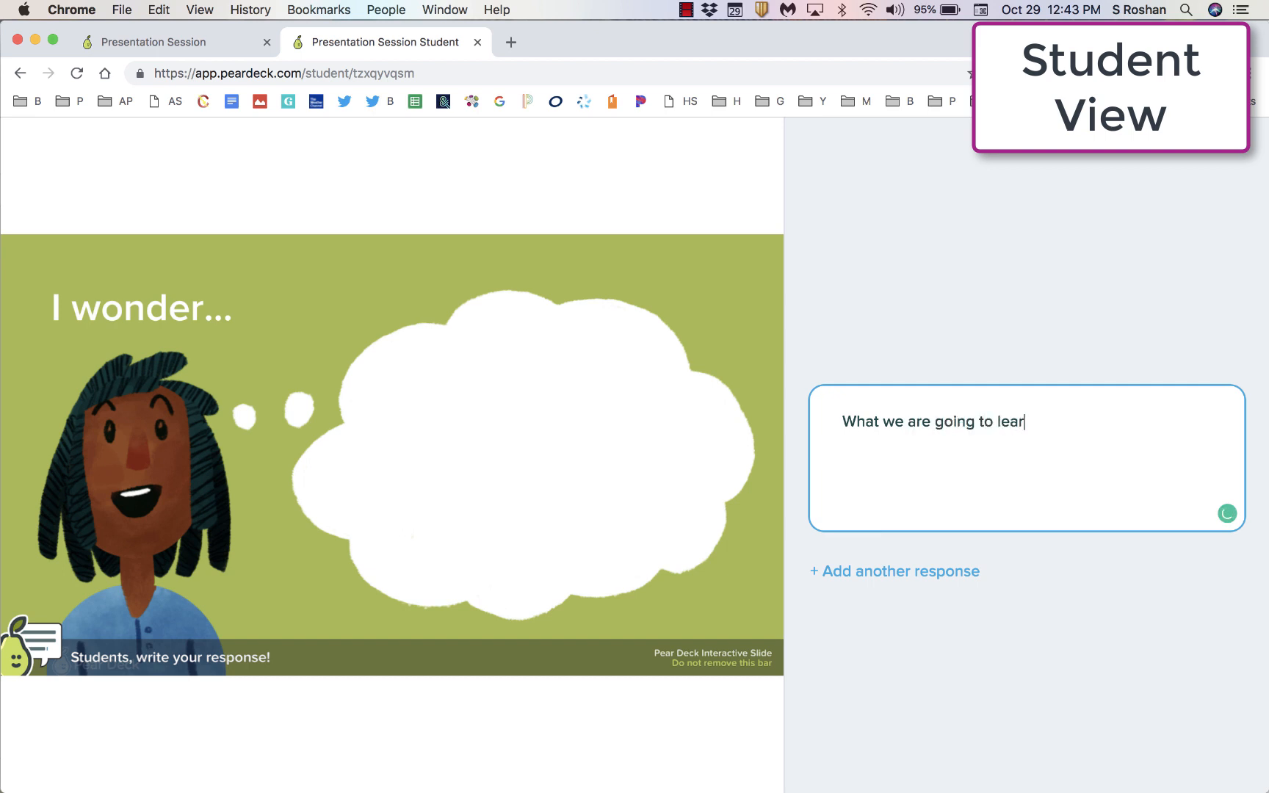
left_click(169, 42)
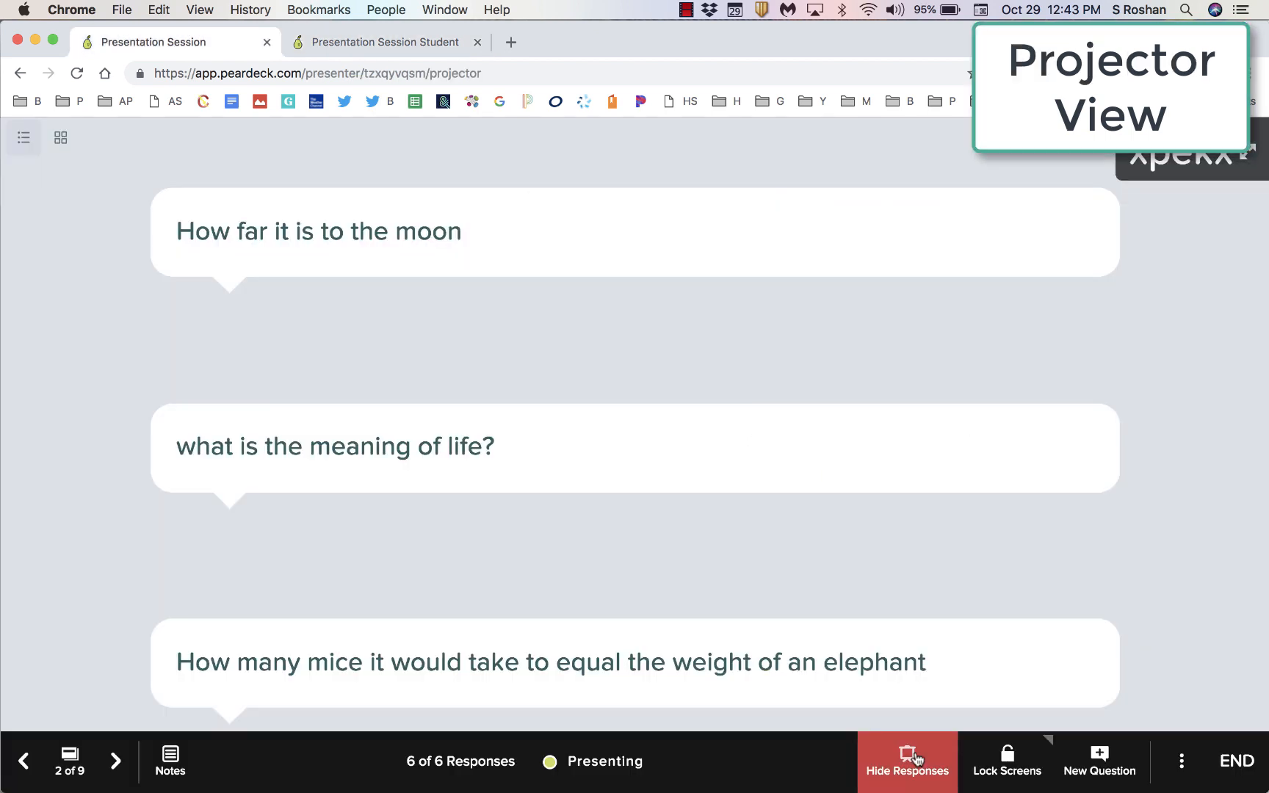
scroll("down", 3)
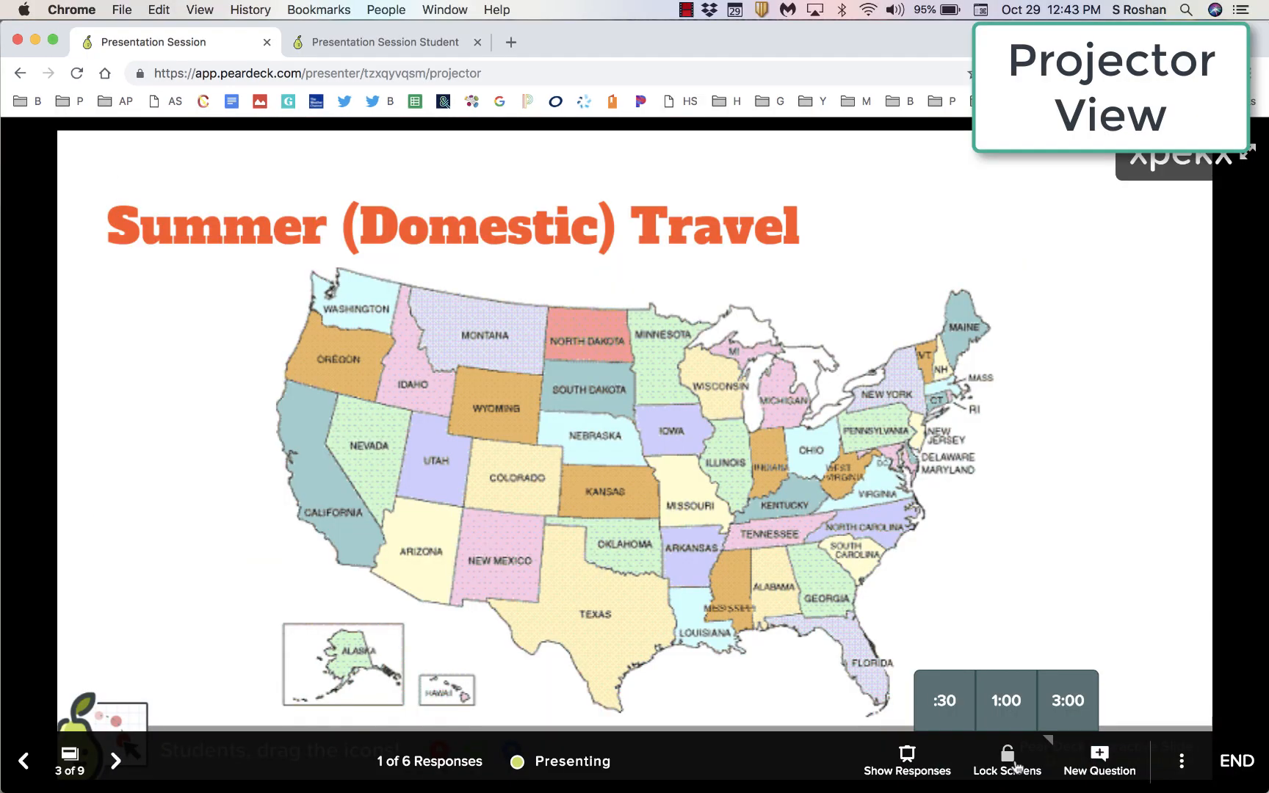
Start a 30-second timer and place the student's green pin on Utah
left_click(944, 700)
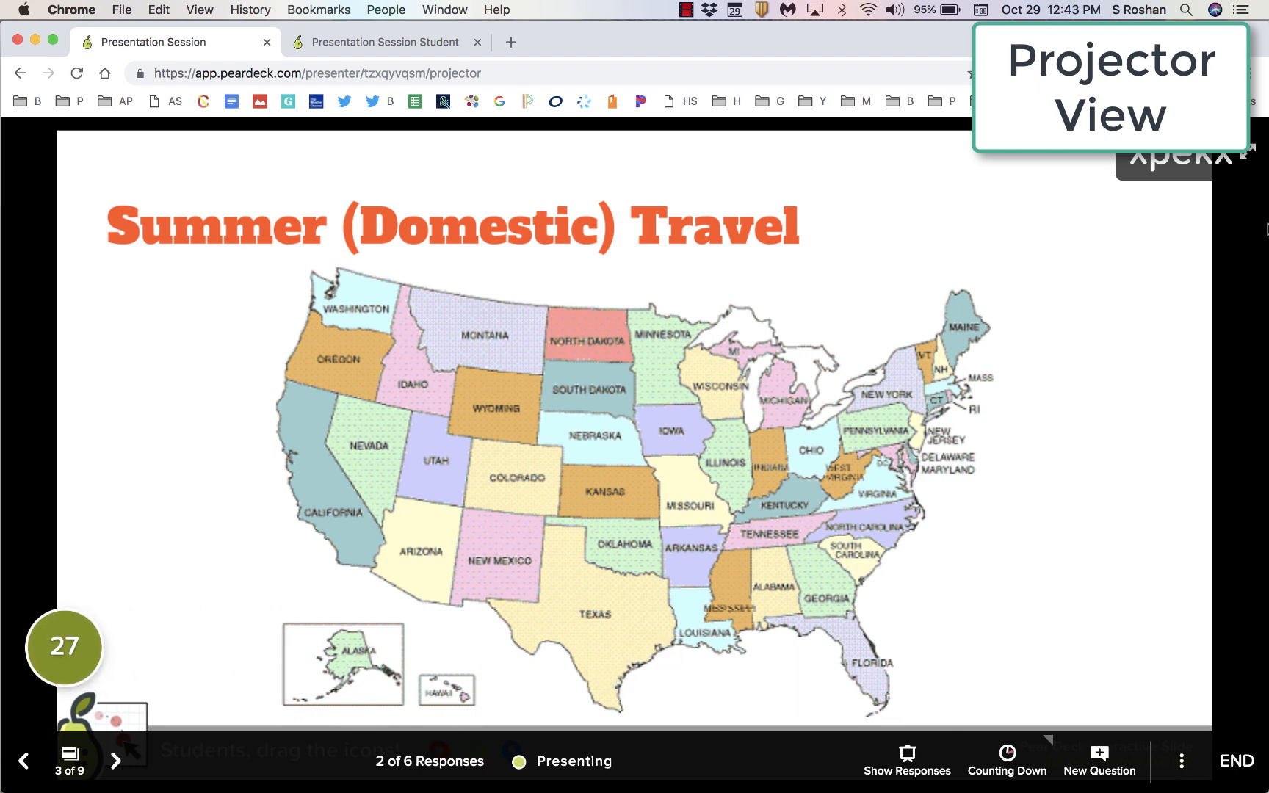
left_click(382, 41)
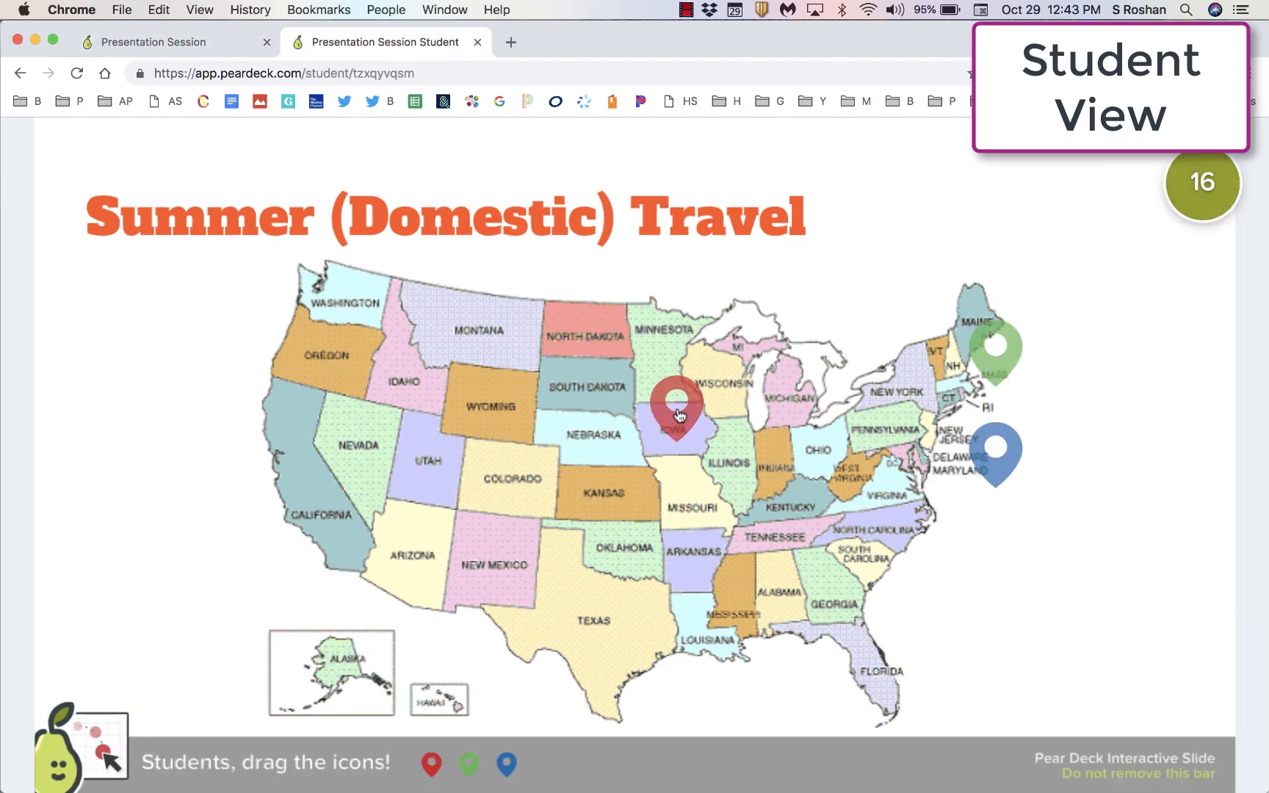
left_click_drag(996, 356, 420, 441)
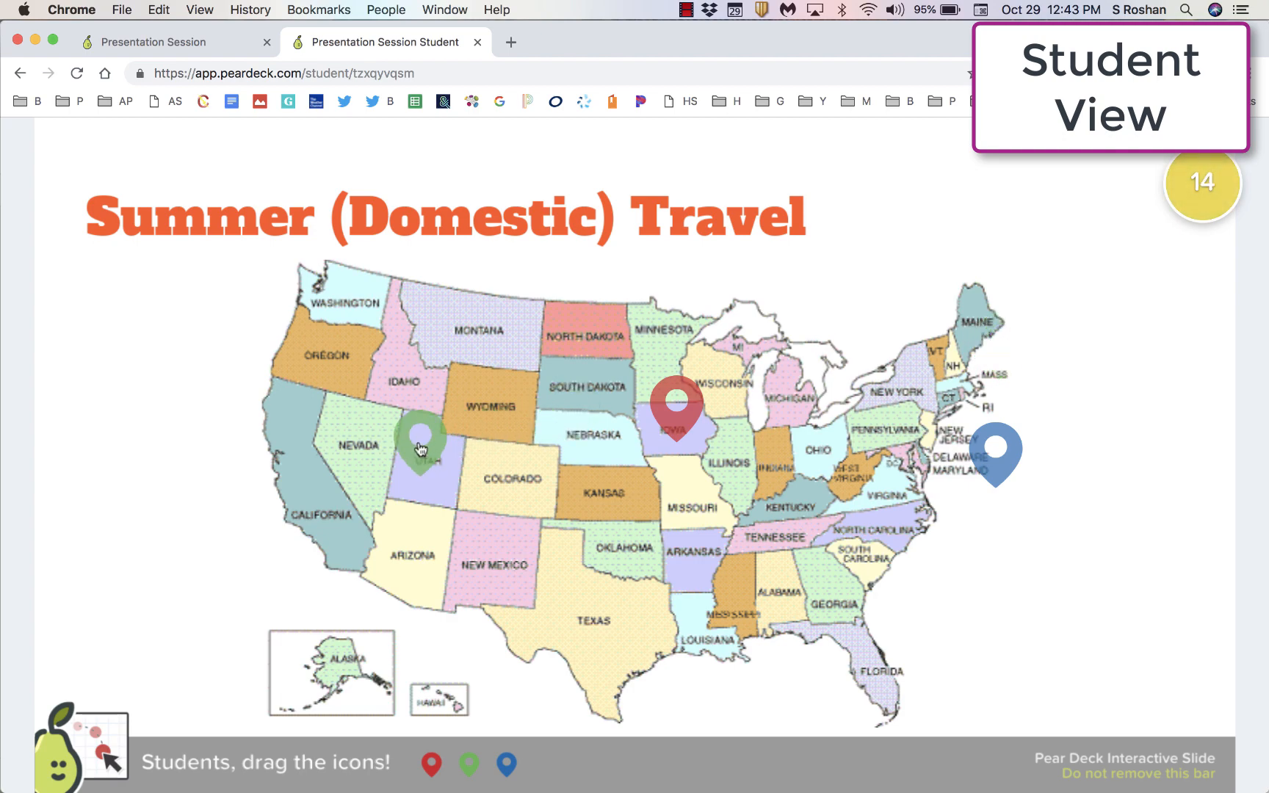
Reveal the students' map pins on the projector and compare side-by-side and one-at-a-time layouts
left_click(174, 41)
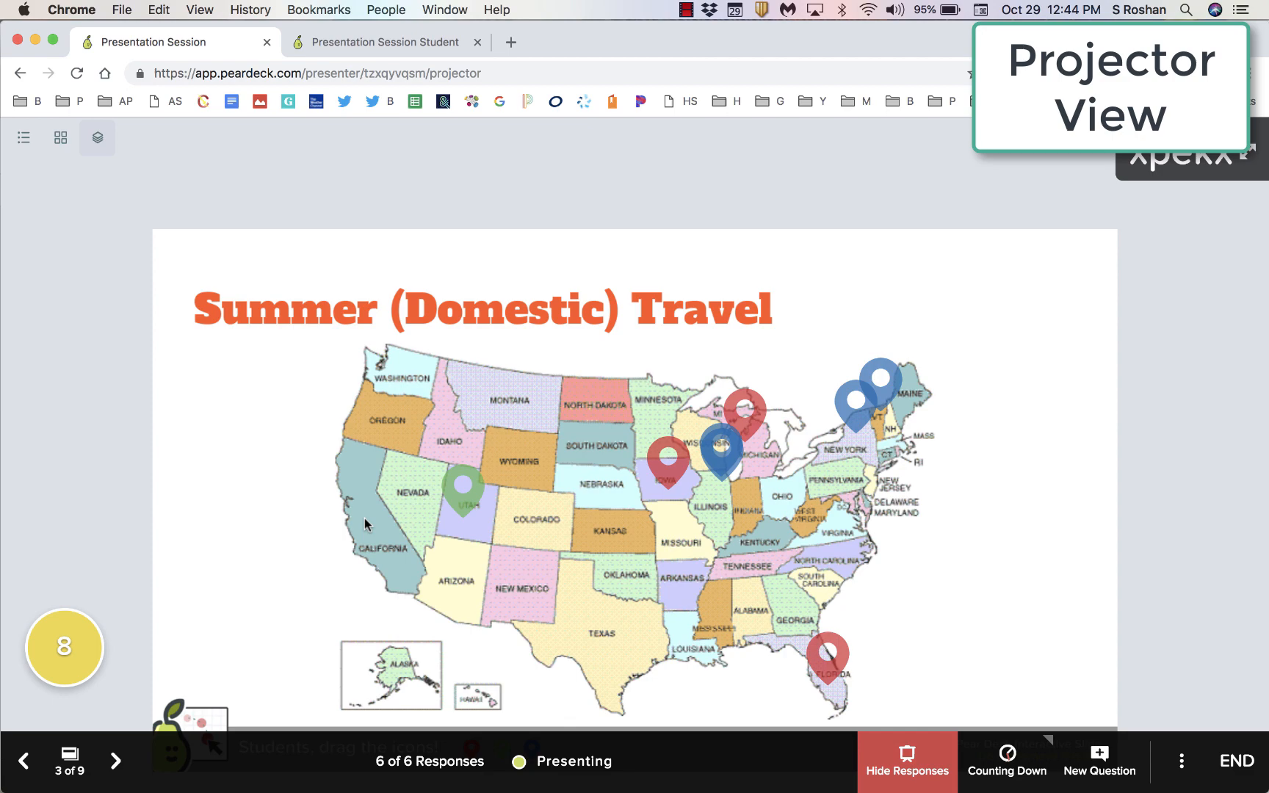
left_click(60, 138)
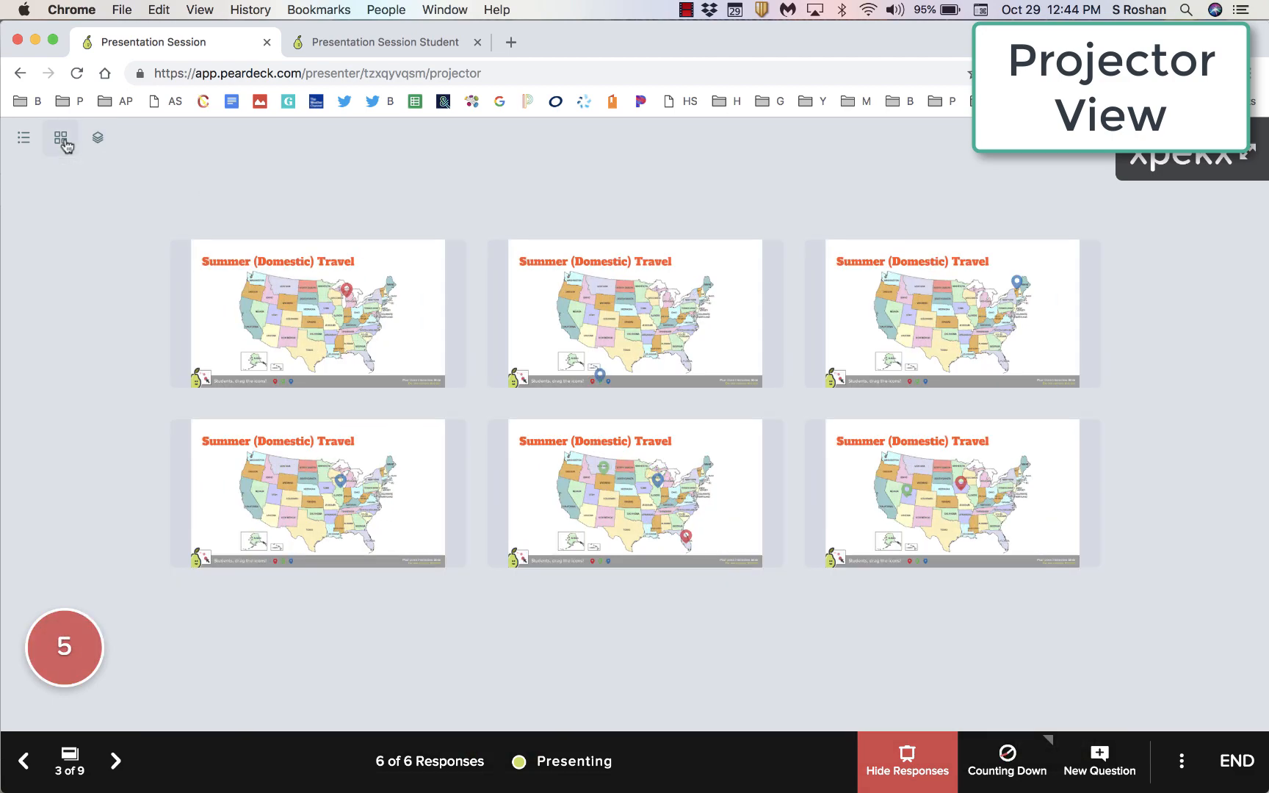
left_click(23, 138)
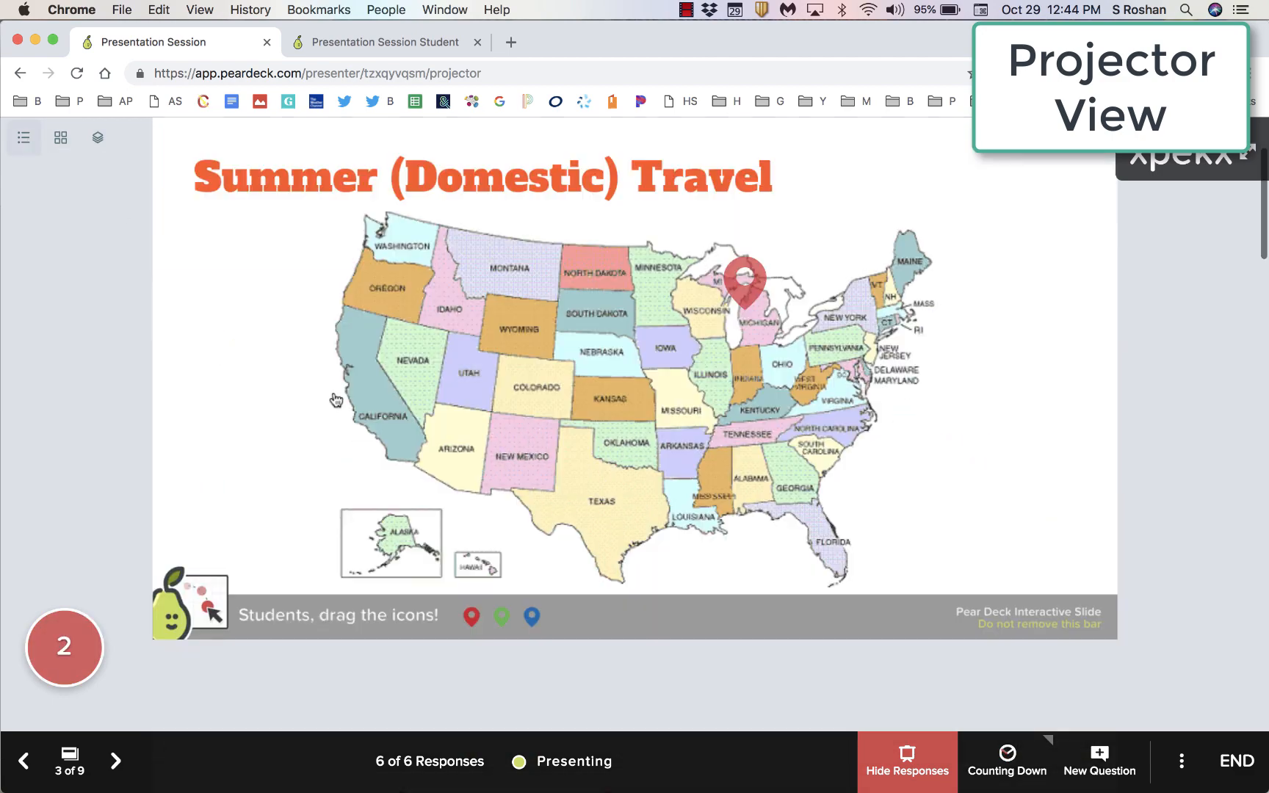
scroll("down", 3)
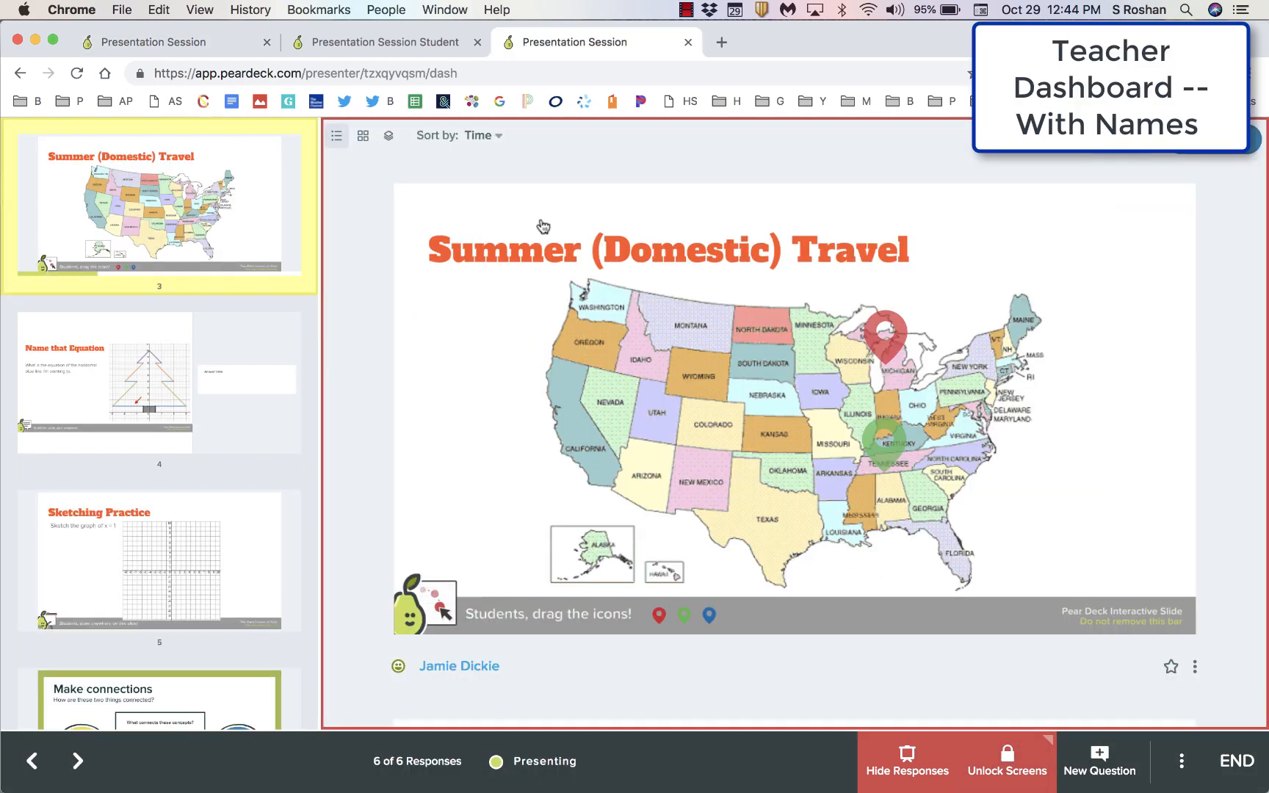
Return to the projector and advance to slide 4, Name that Equation
left_click(363, 135)
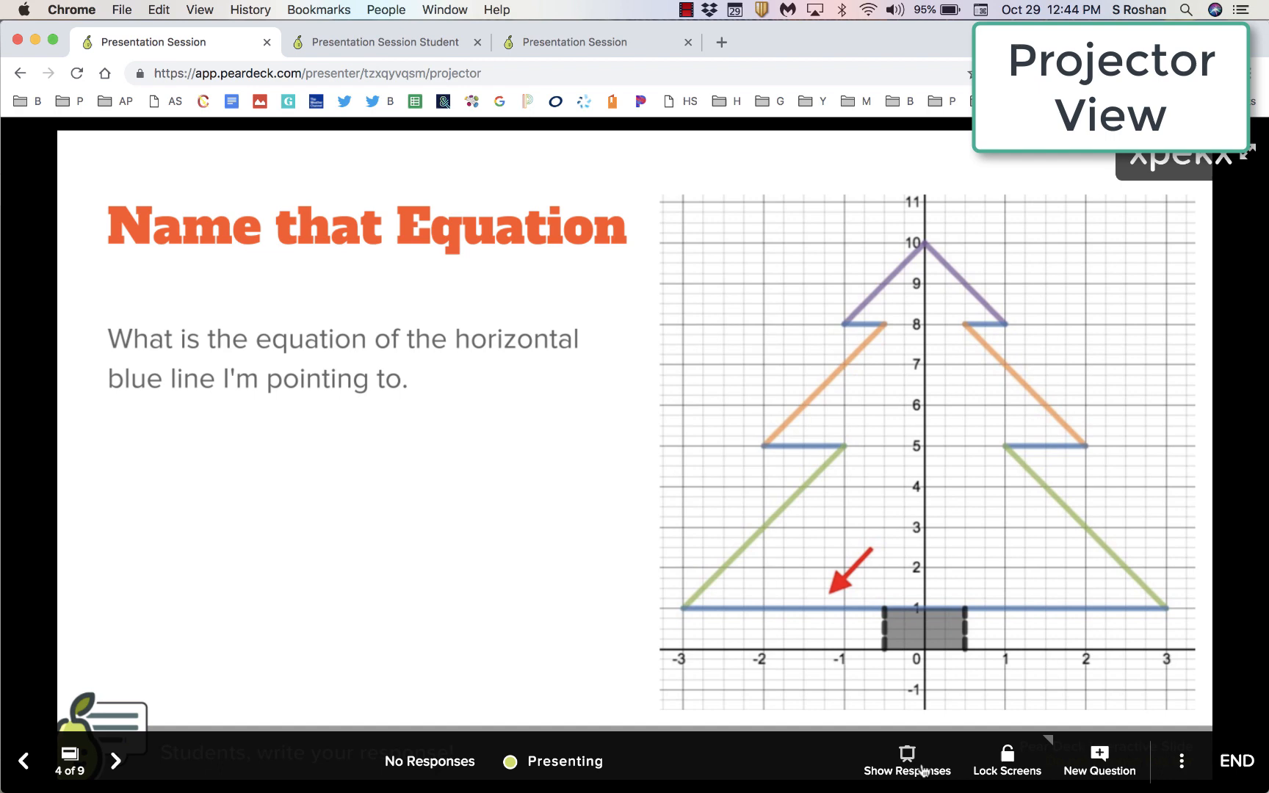
Reveal student sketches and switch between Overlaid and Grid layouts
left_click(907, 760)
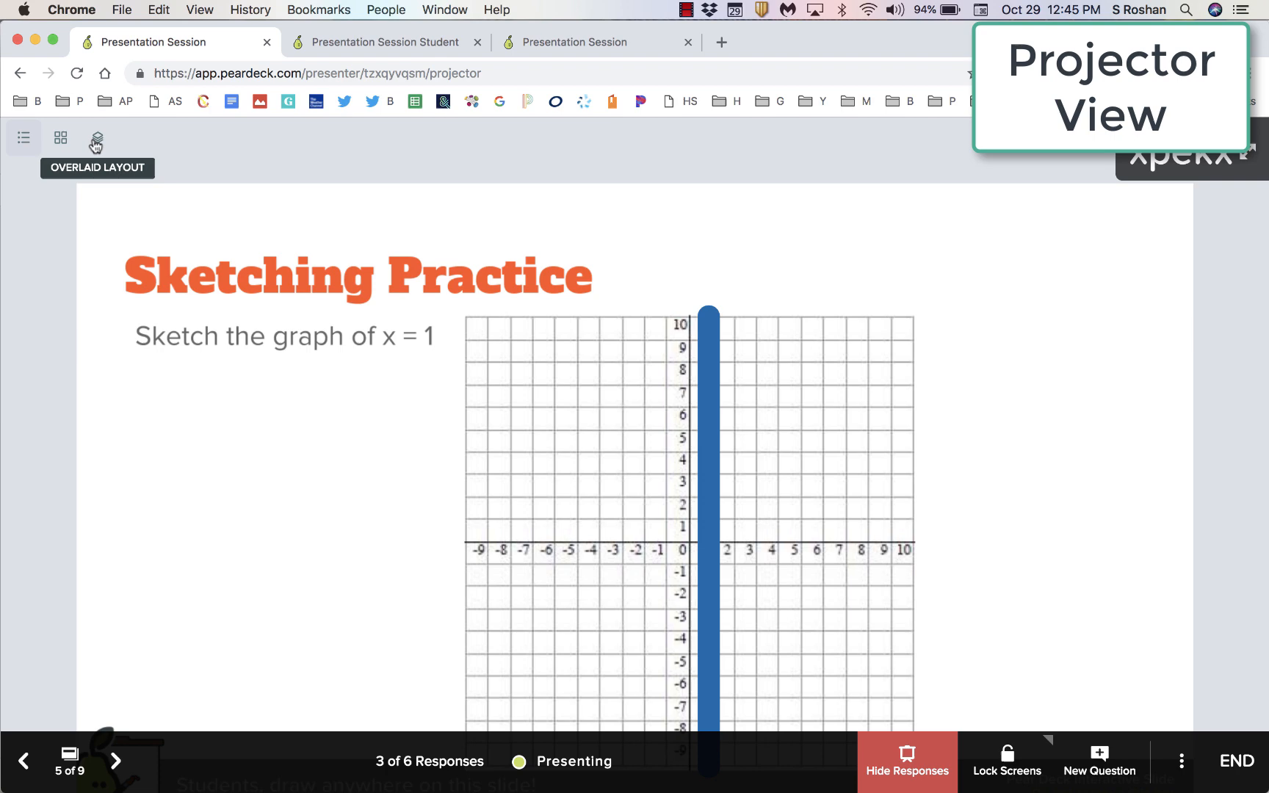
left_click(60, 137)
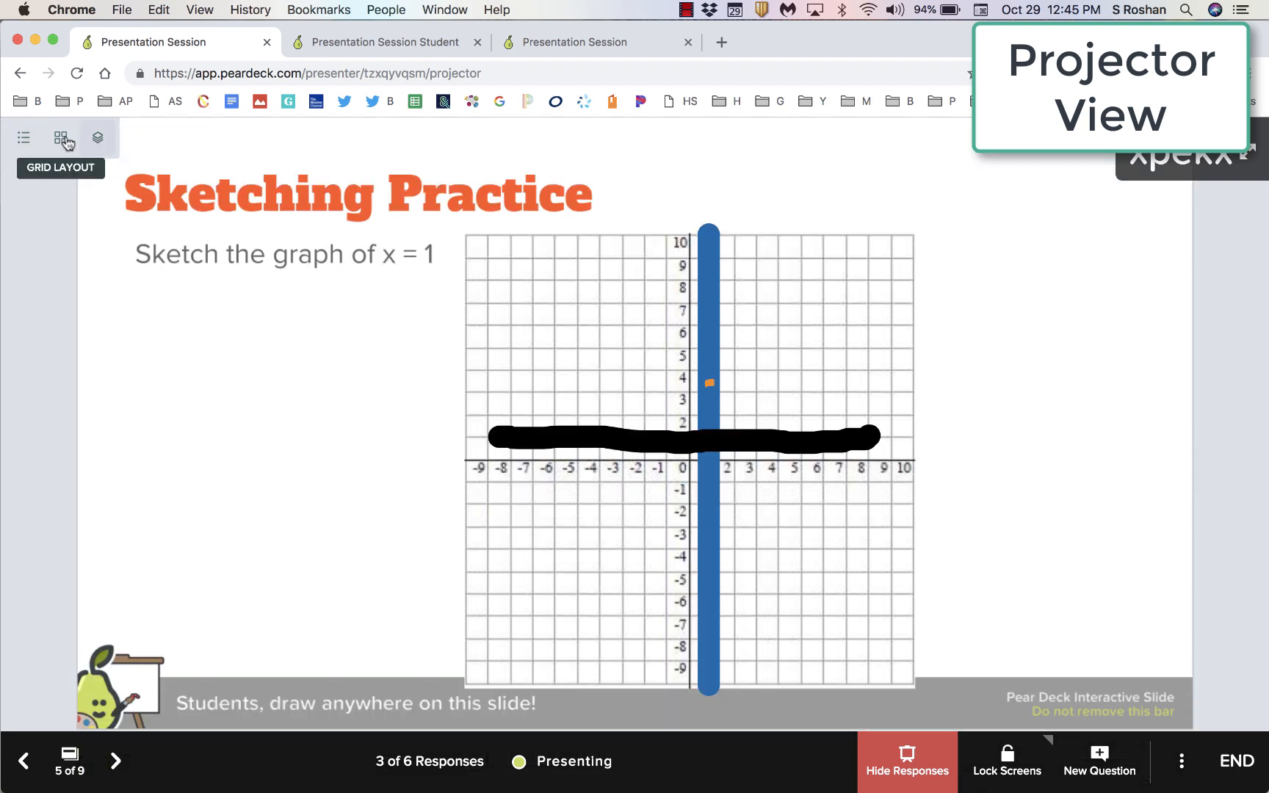
left_click(60, 137)
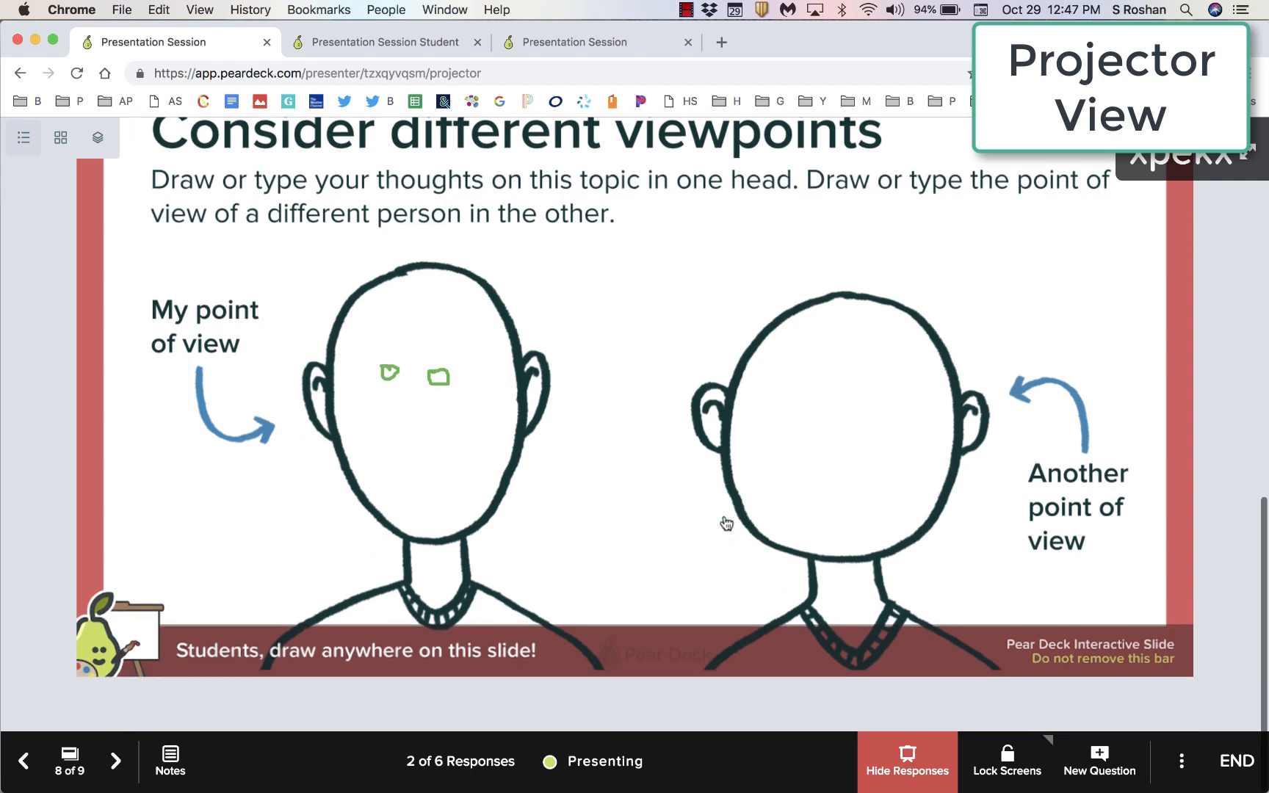
Advance to the final absent-friend slide and reveal its student responses
scroll("down", 3)
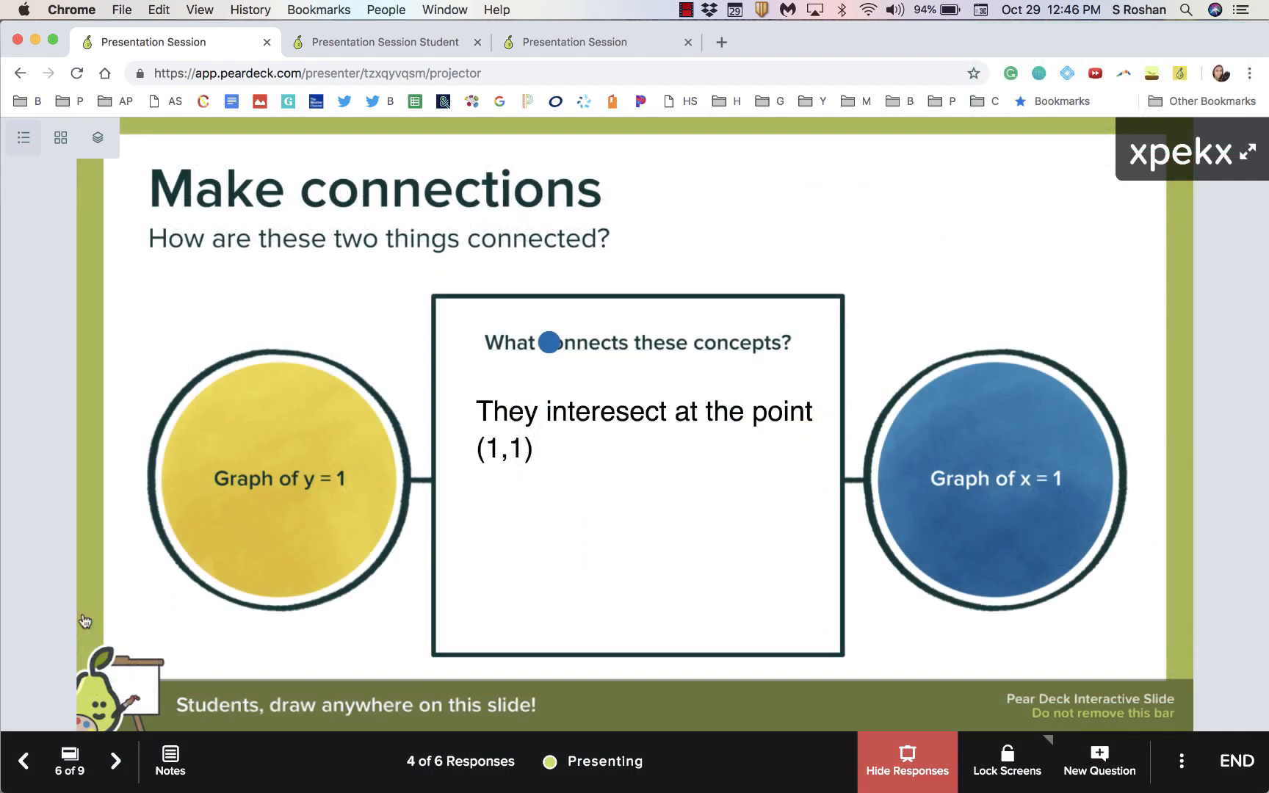
left_click(116, 761)
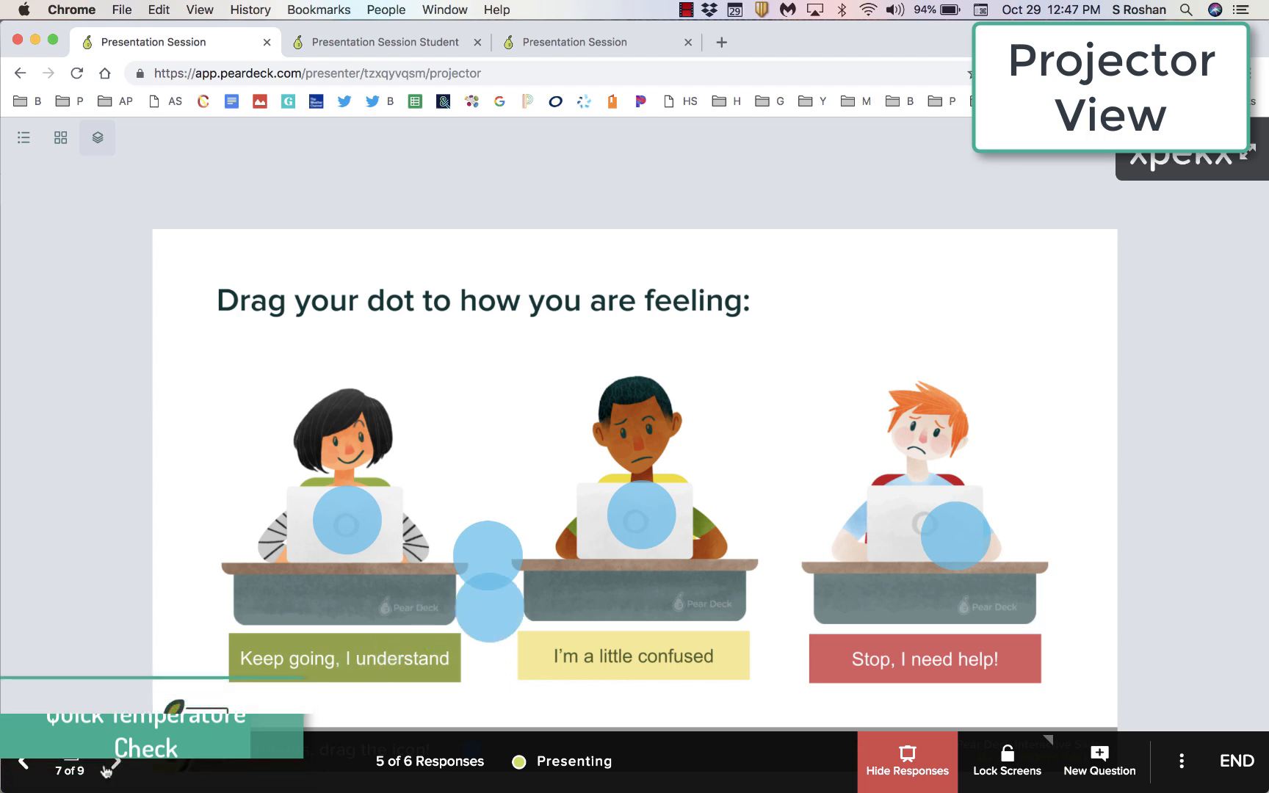
left_click(116, 760)
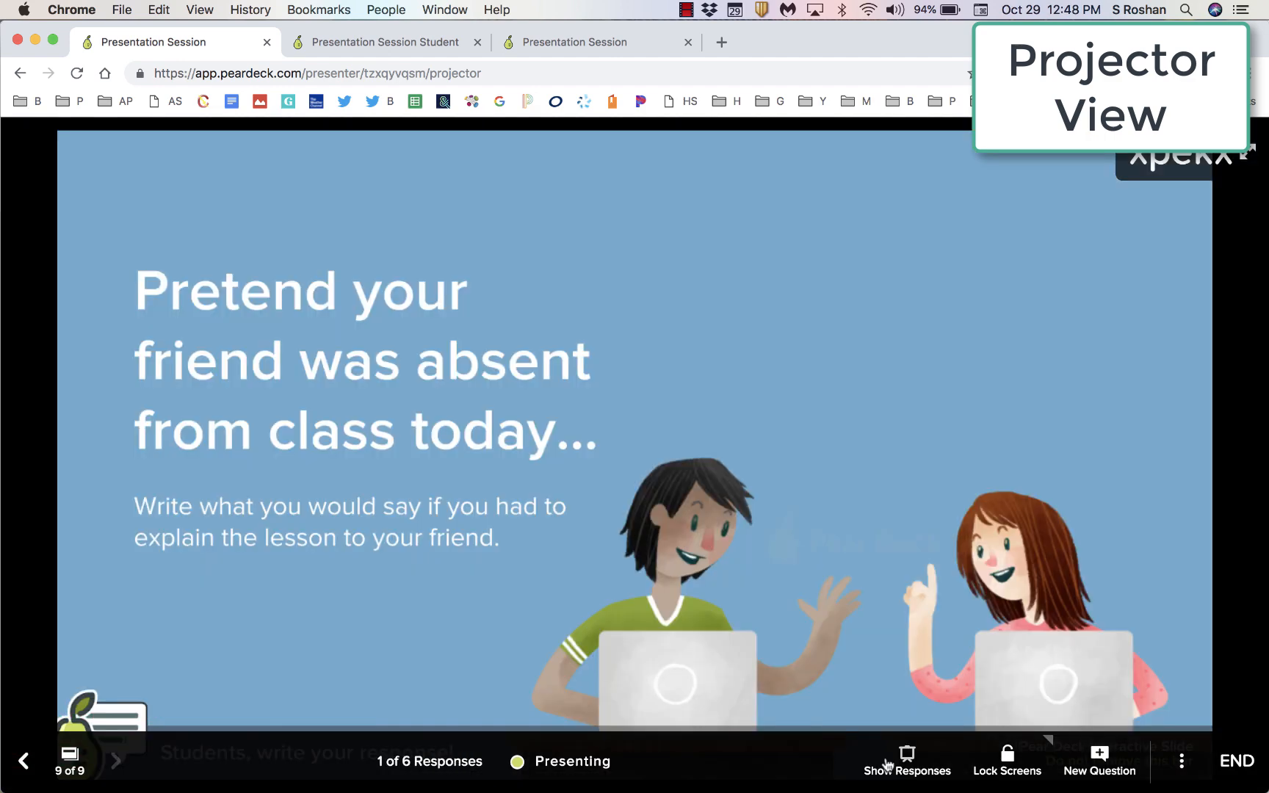
left_click(906, 761)
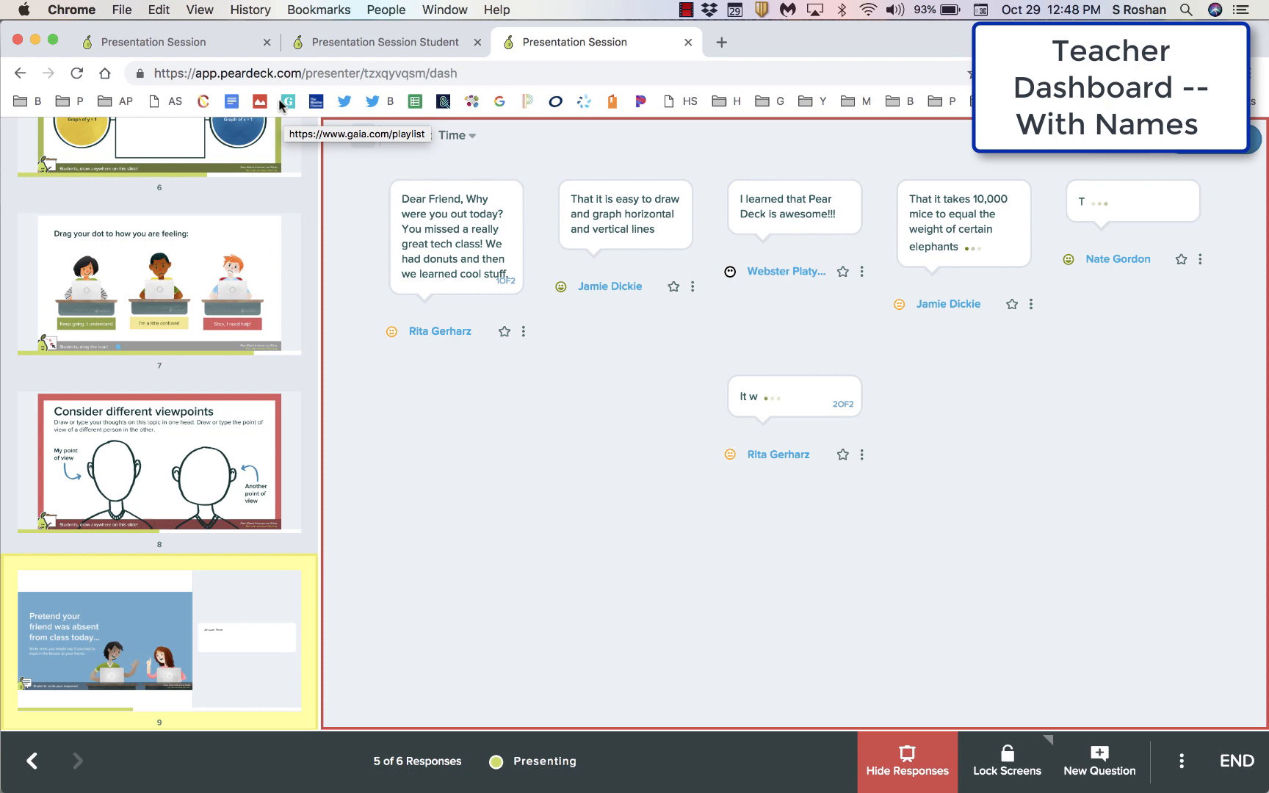
End the session as 'We are done!' with Student Takeaways published
left_click(335, 135)
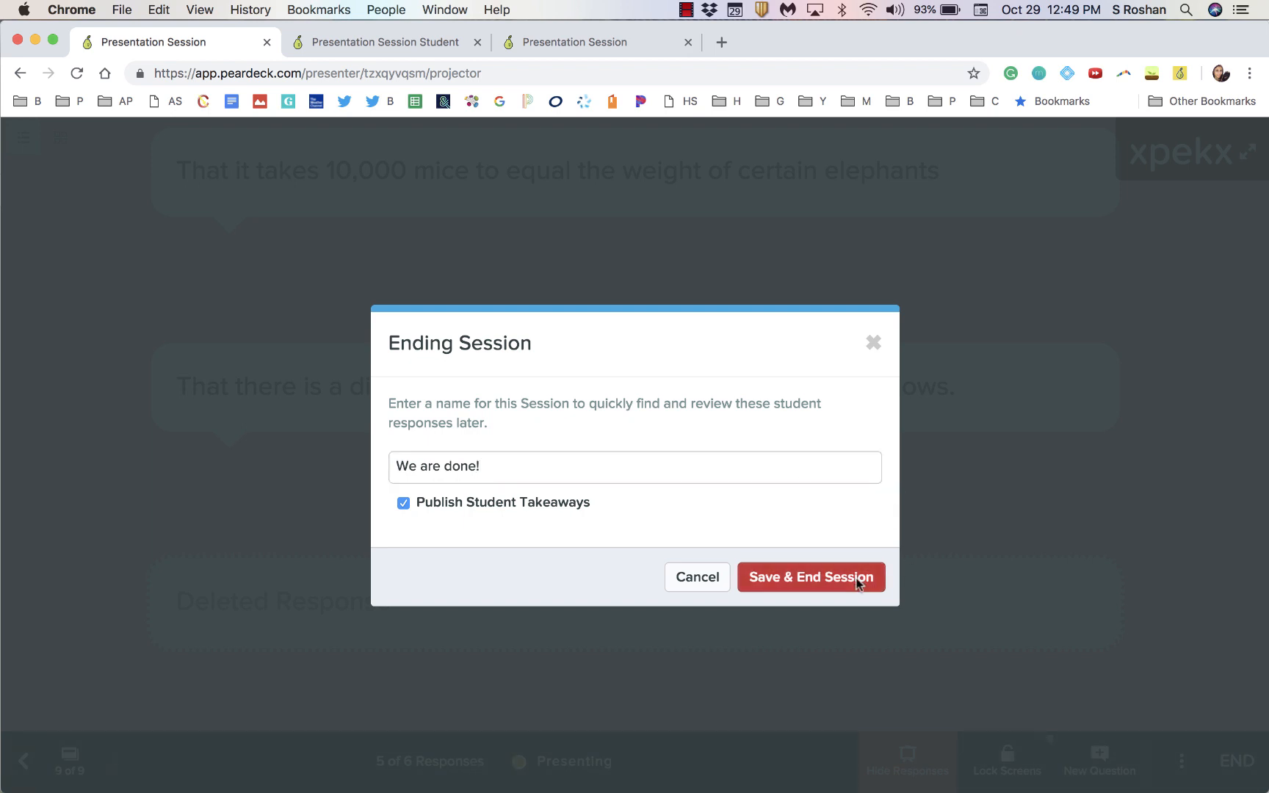
left_click(810, 577)
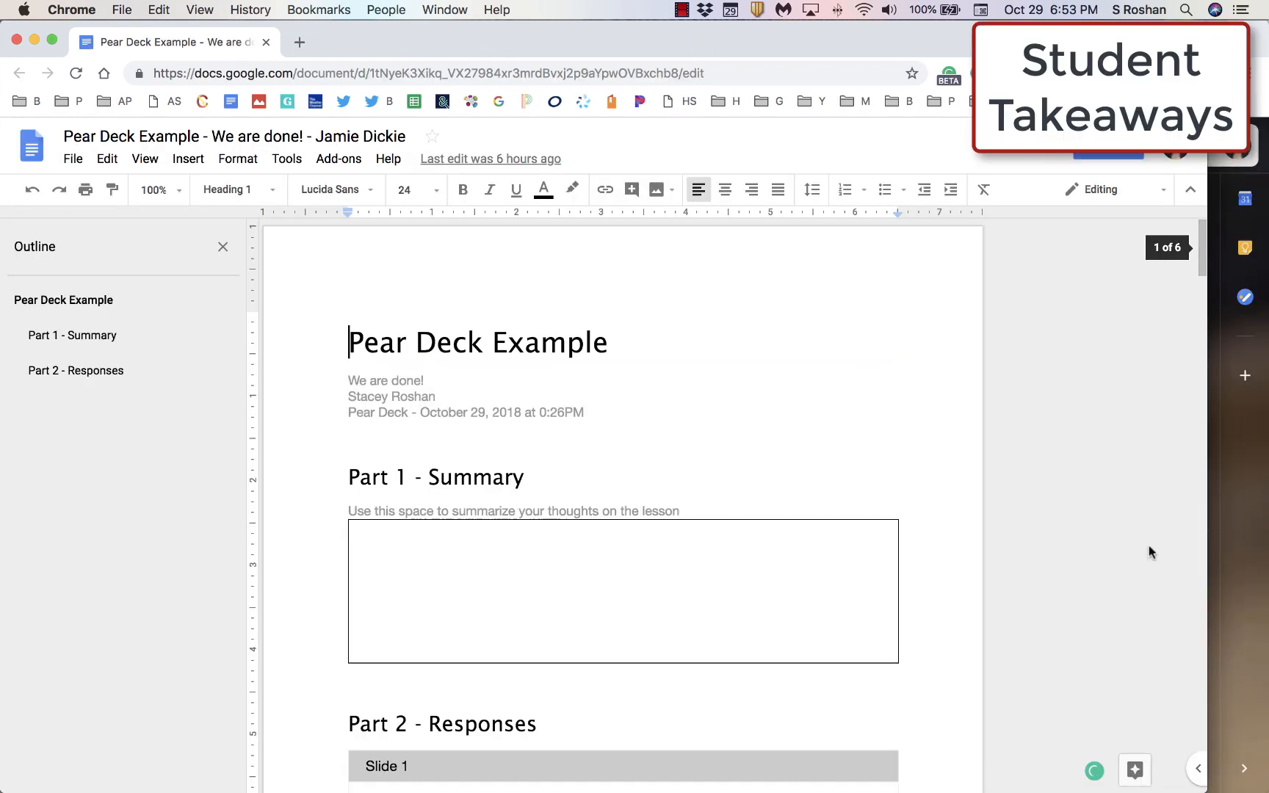
scroll("down", 3)
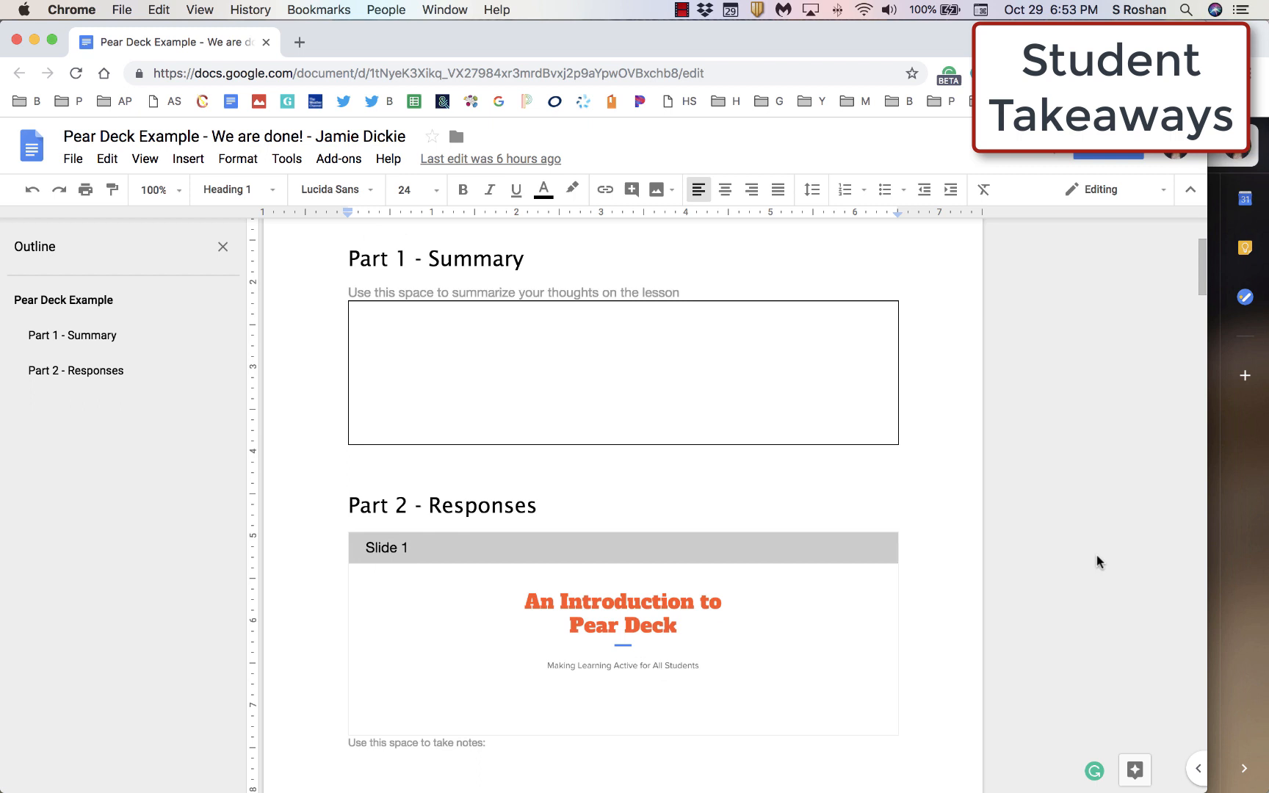
scroll("down", 3)
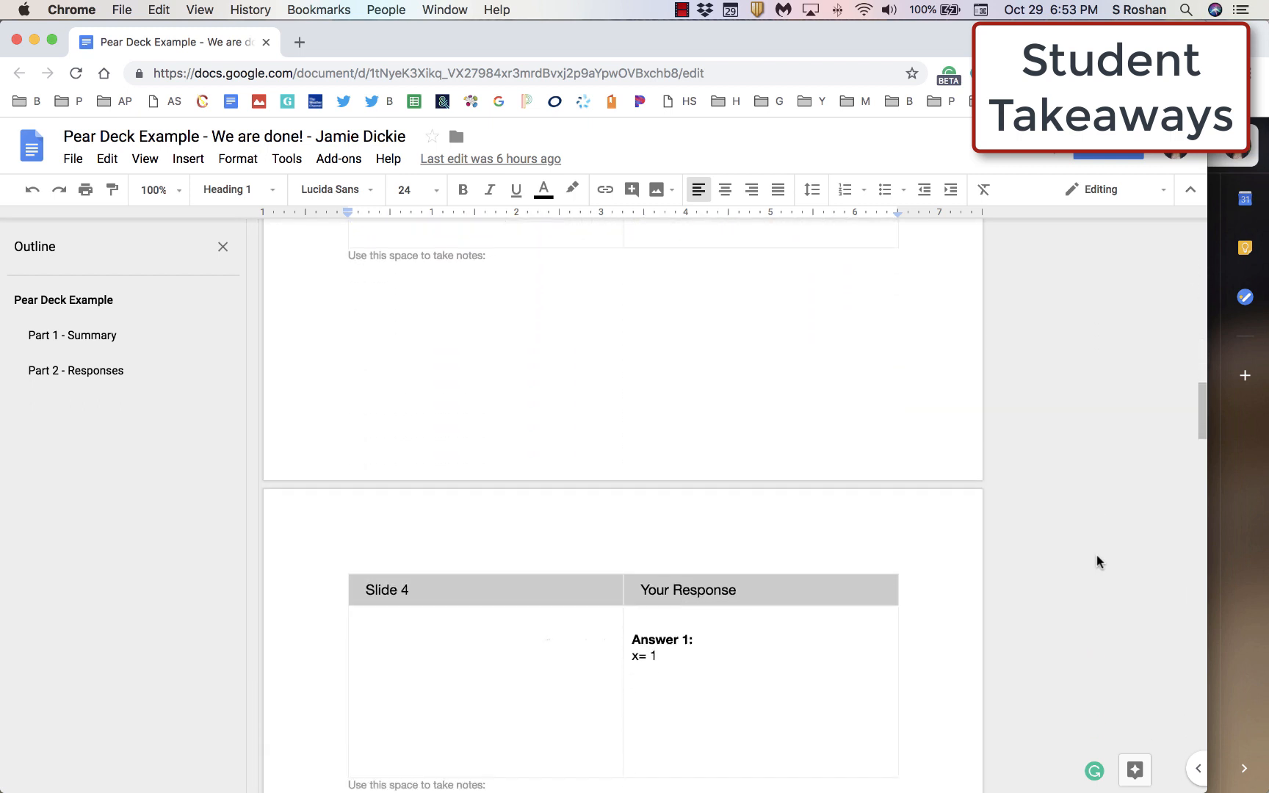
scroll("down", 3)
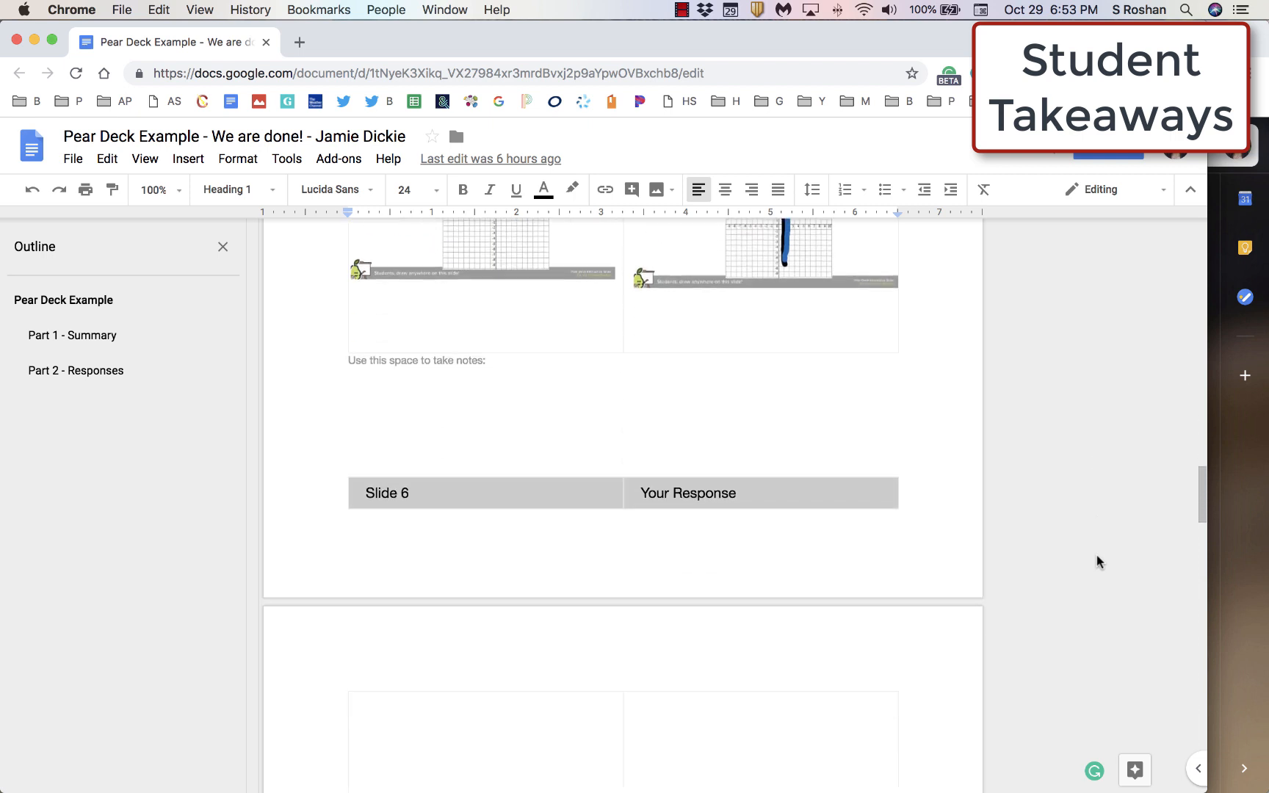
scroll("down", 3)
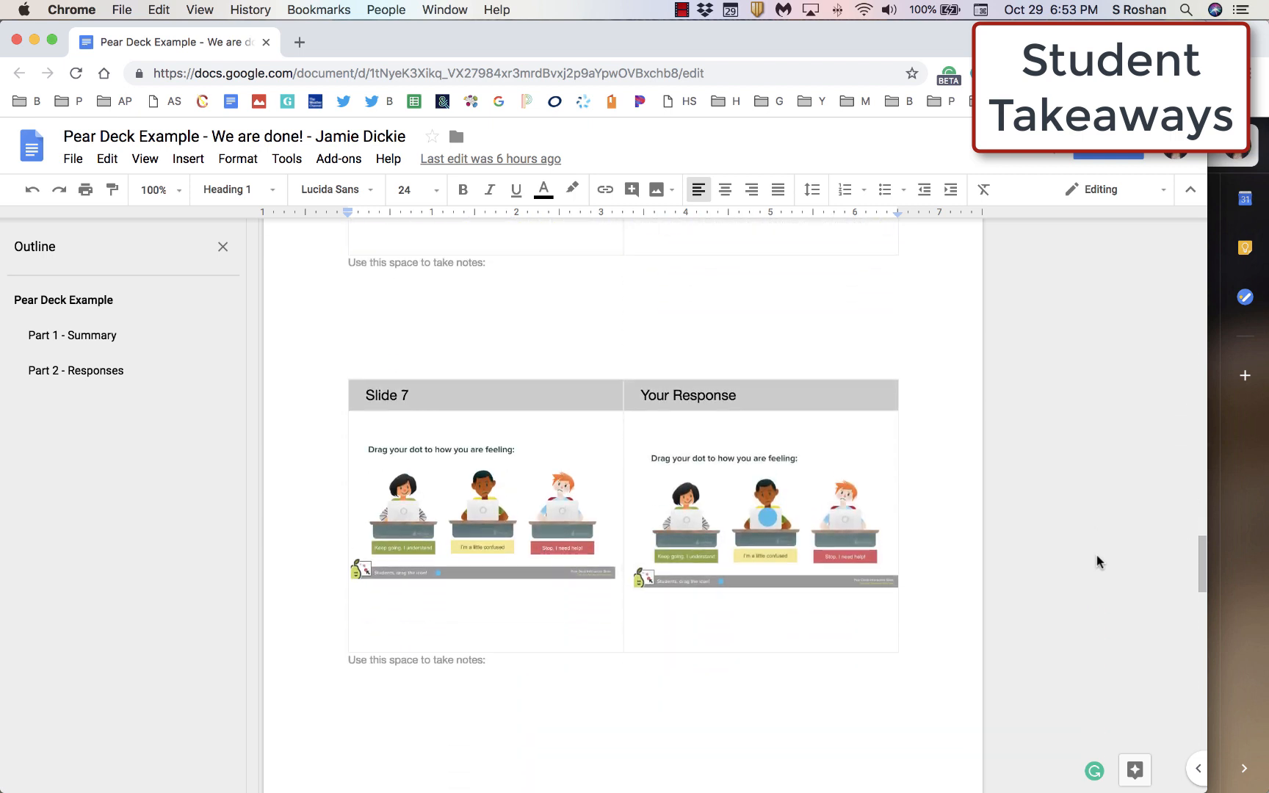